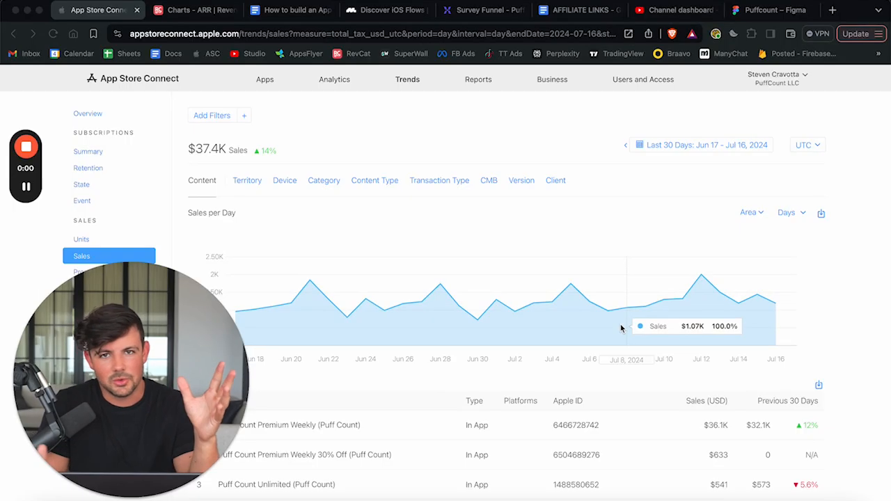
mouse_move(345, 325)
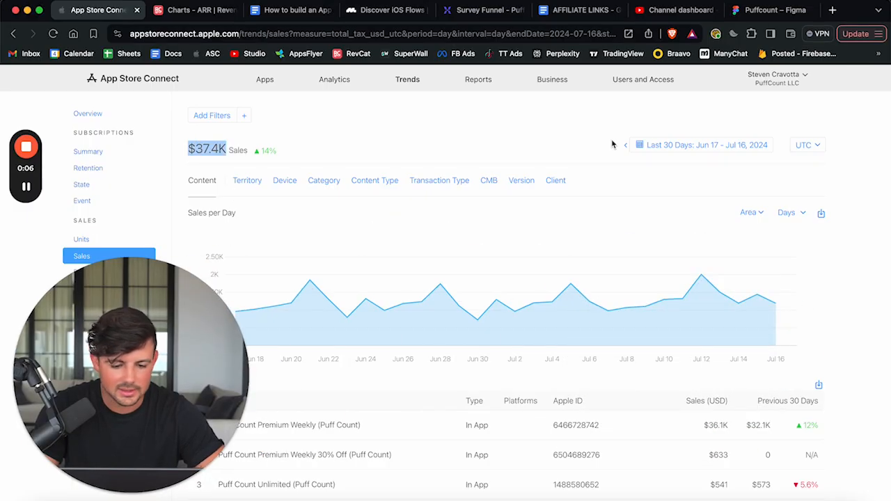
Set the App Store Connect sales trend date range to Last 90 Days.
click(699, 144)
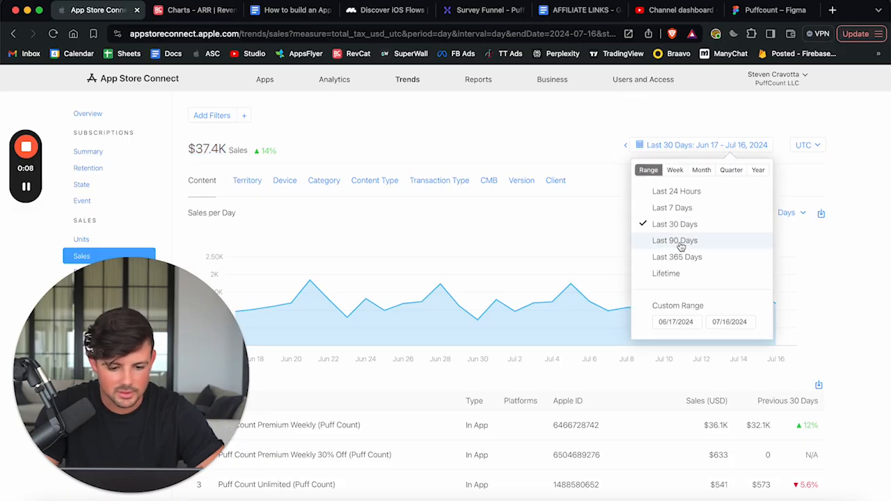
click(673, 239)
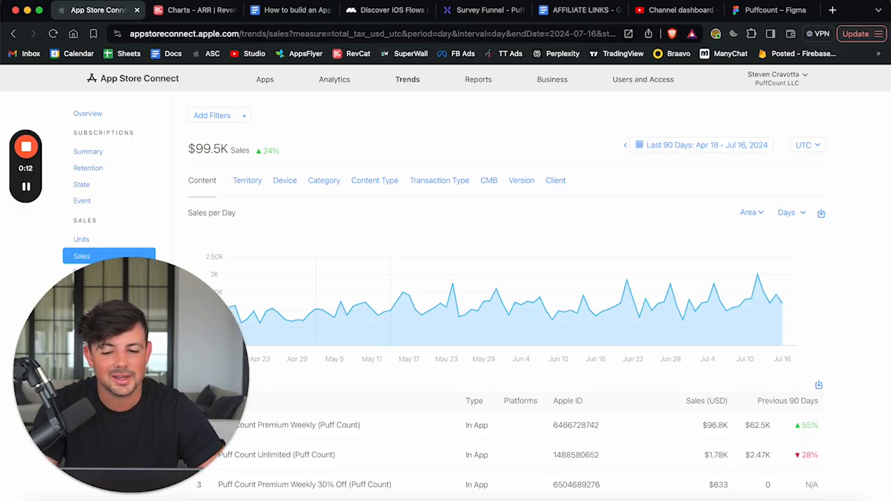
mouse_move(188, 9)
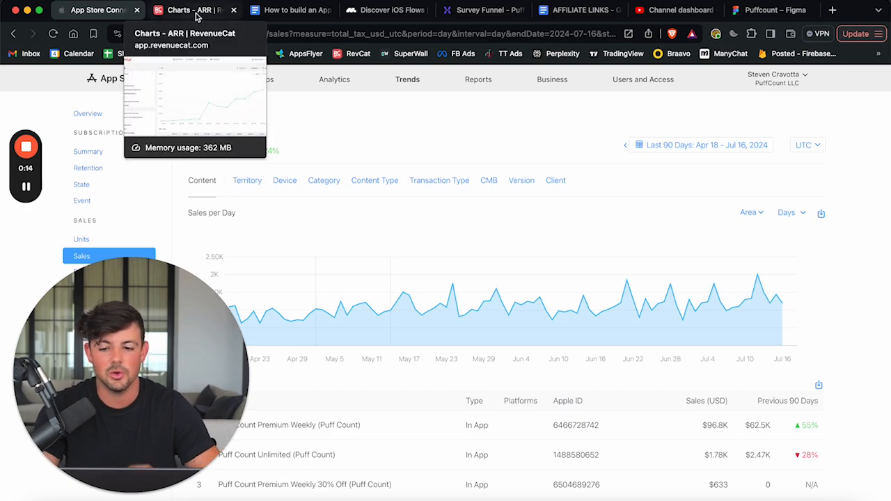
Switch to the RevenueCat Charts tab to view the 12-month ARR chart.
click(188, 10)
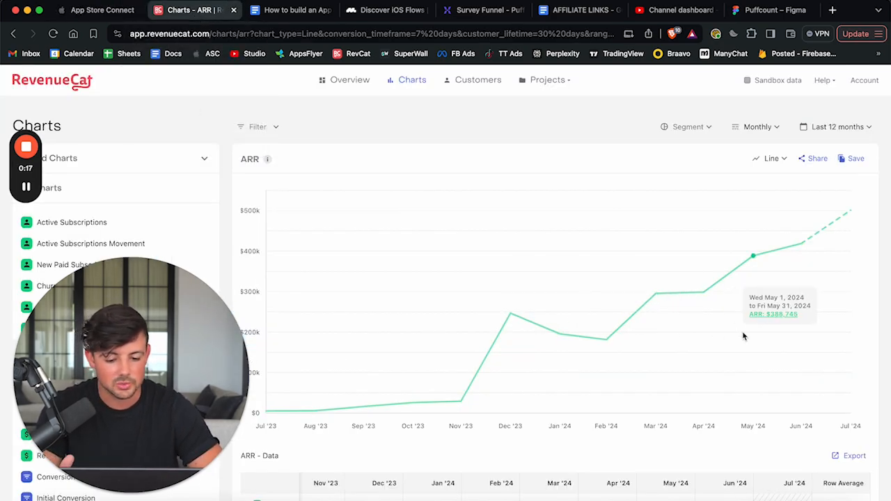
mouse_move(838, 267)
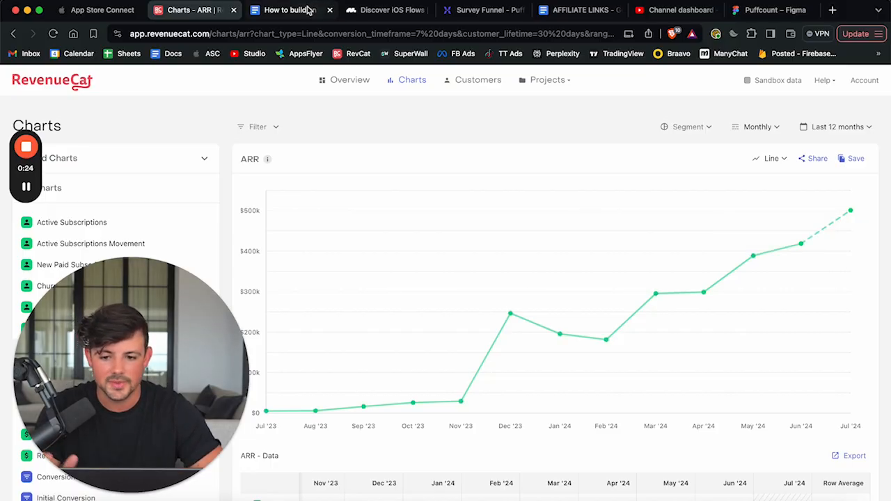
mouse_move(291, 10)
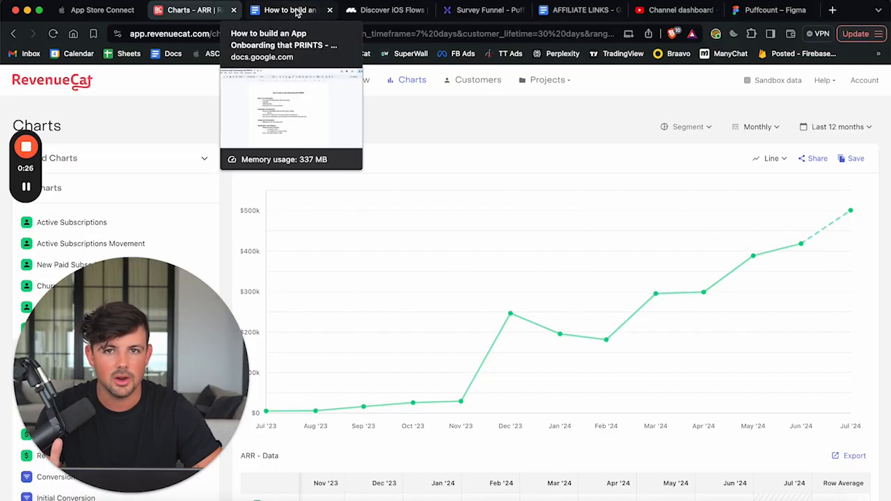
Return to the onboarding outline doc and highlight a section heading while reviewing it.
click(289, 10)
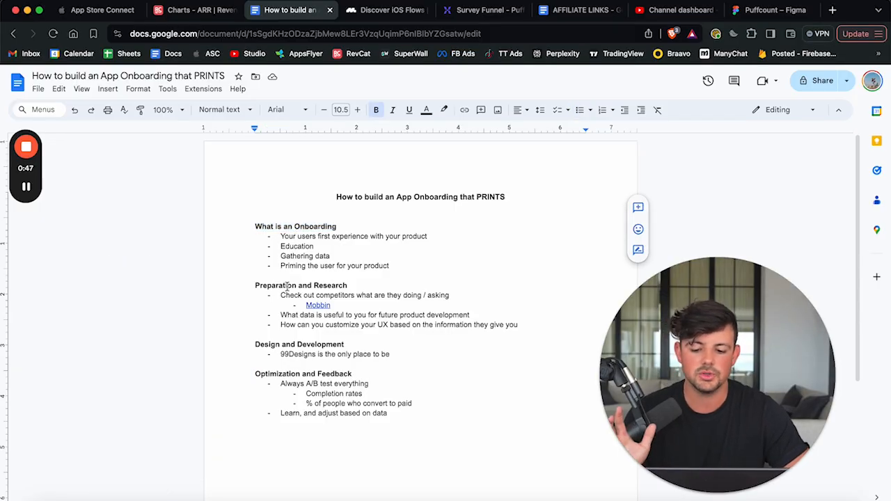
double_click(300, 284)
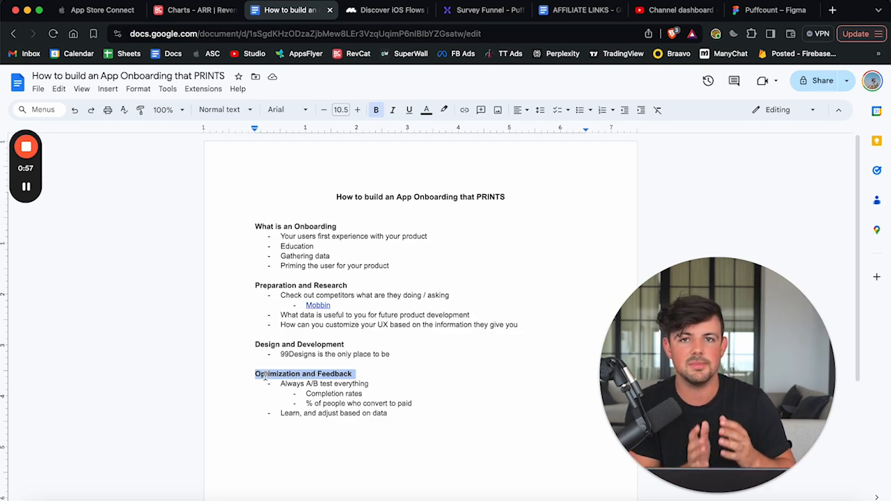
mouse_move(765, 9)
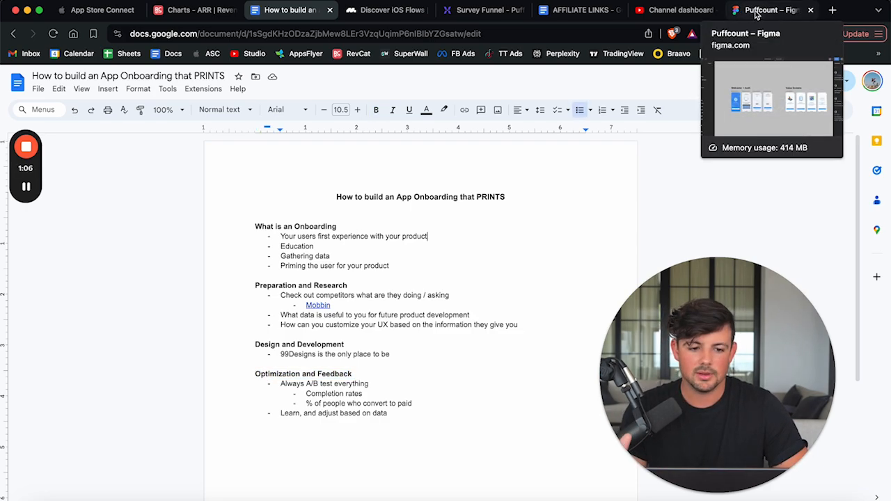
Switch to the Puffcount Figma file and browse the Welcome + Auth frames.
click(765, 10)
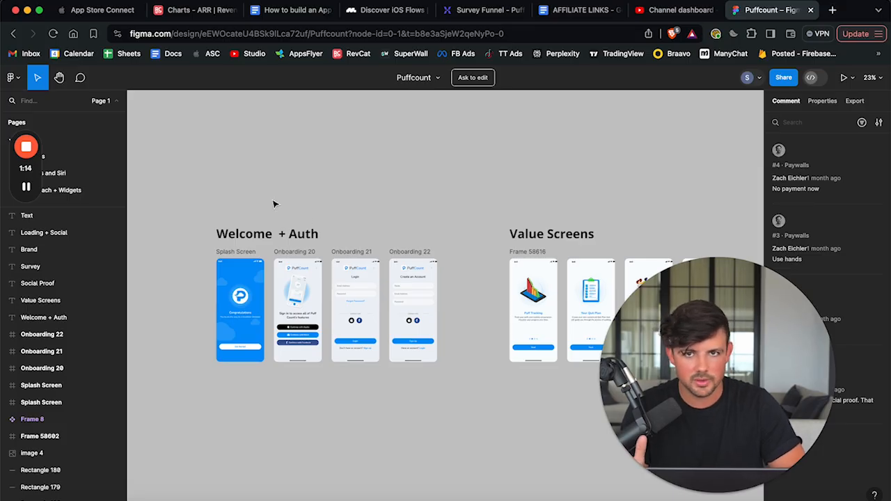
scroll(up, 3)
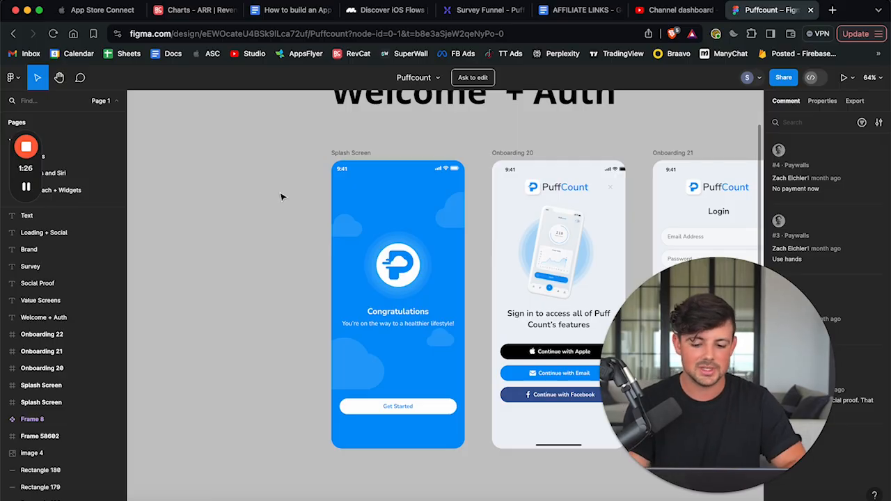
mouse_move(272, 228)
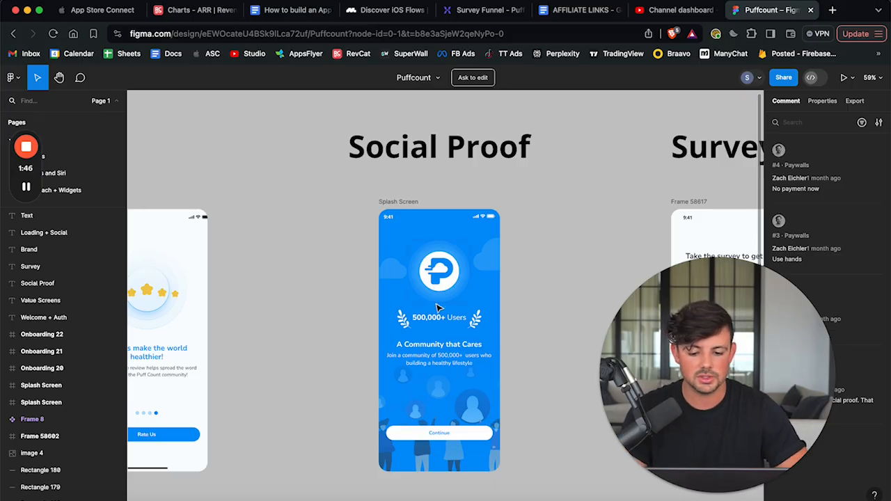
scroll(down, 3)
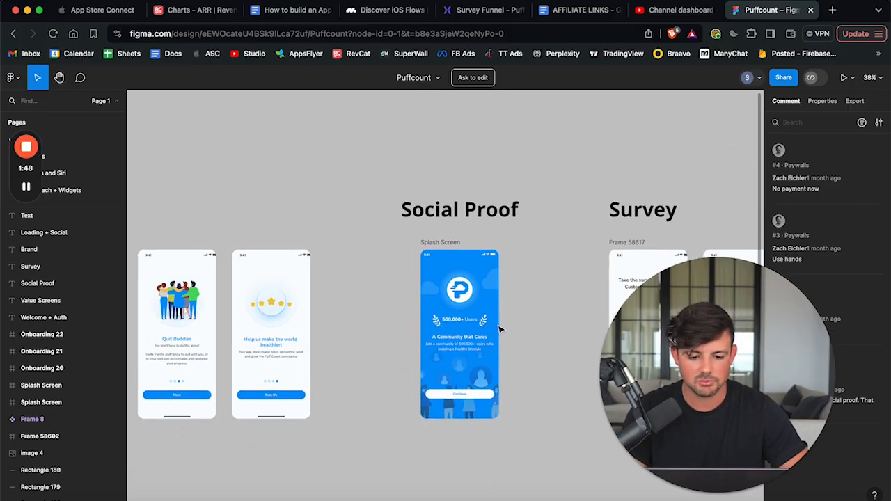
scroll(right, 3)
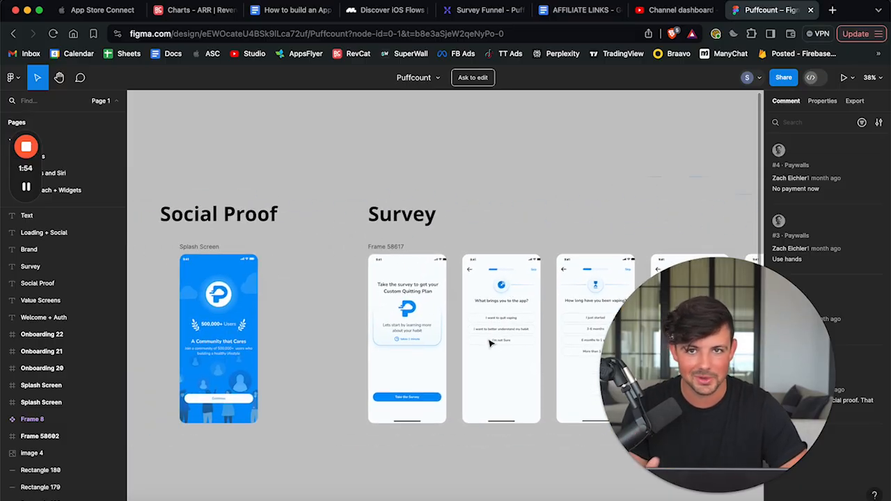
scroll(down, 3)
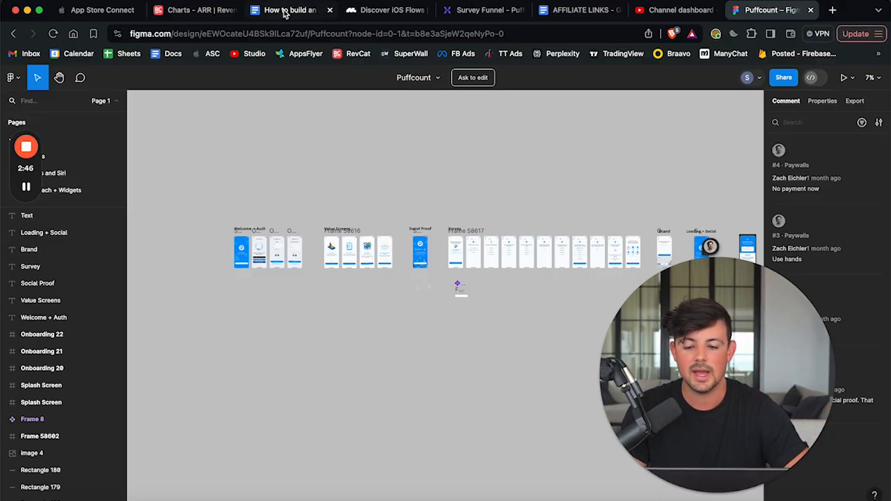
mouse_move(284, 10)
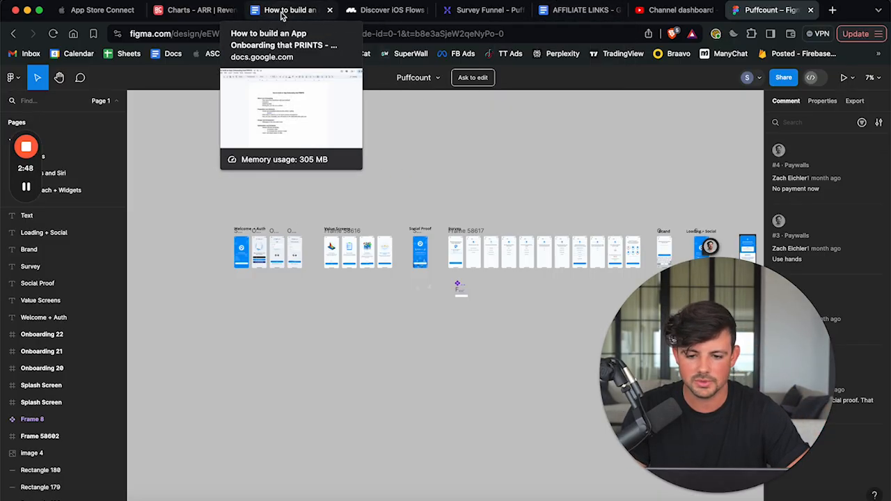
Return to the outline doc and highlight a word and a bullet in its first points.
click(285, 10)
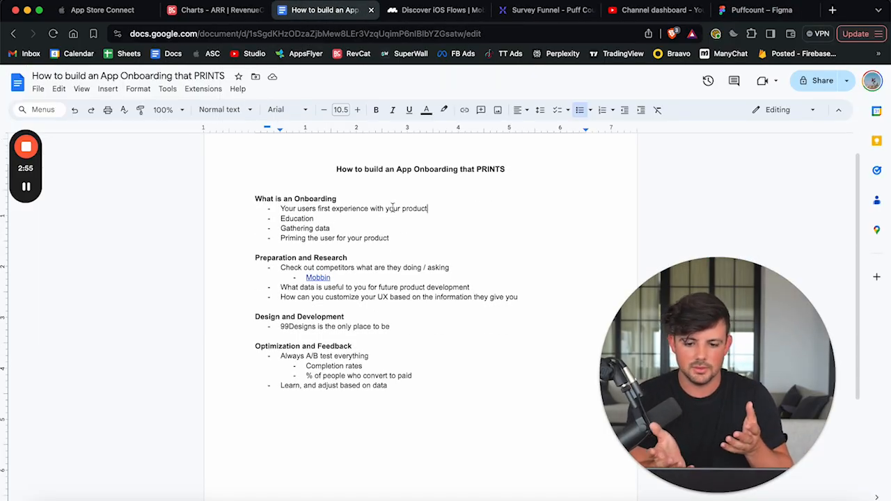
double_click(296, 217)
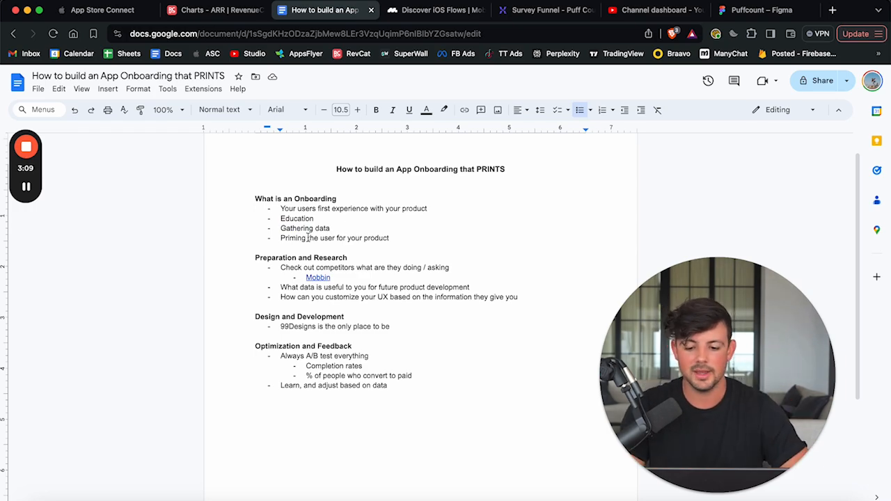
triple_click(335, 237)
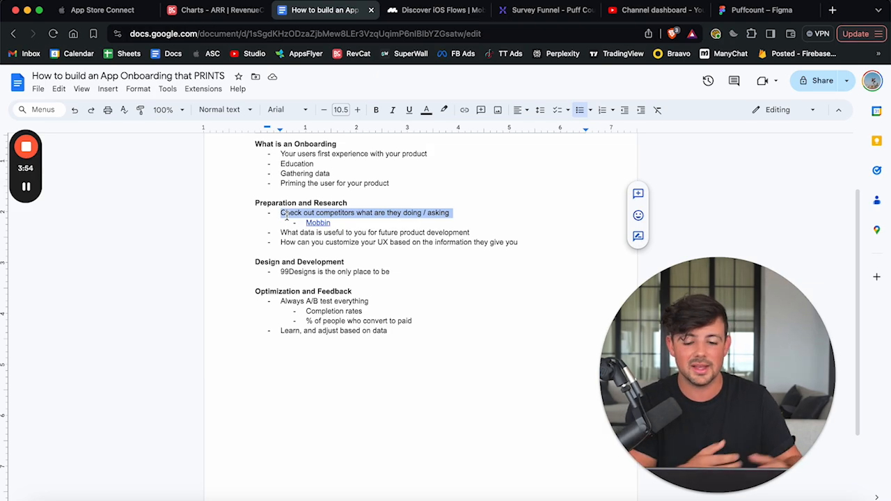
mouse_move(435, 10)
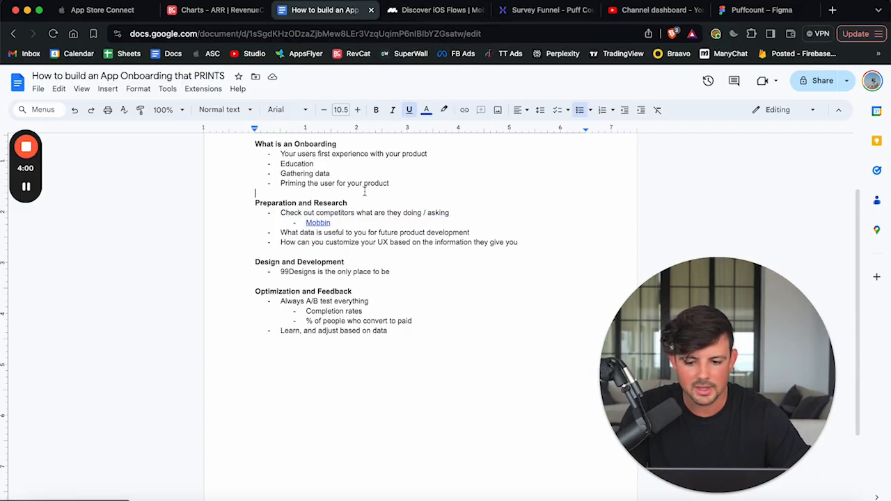
scroll(up, 3)
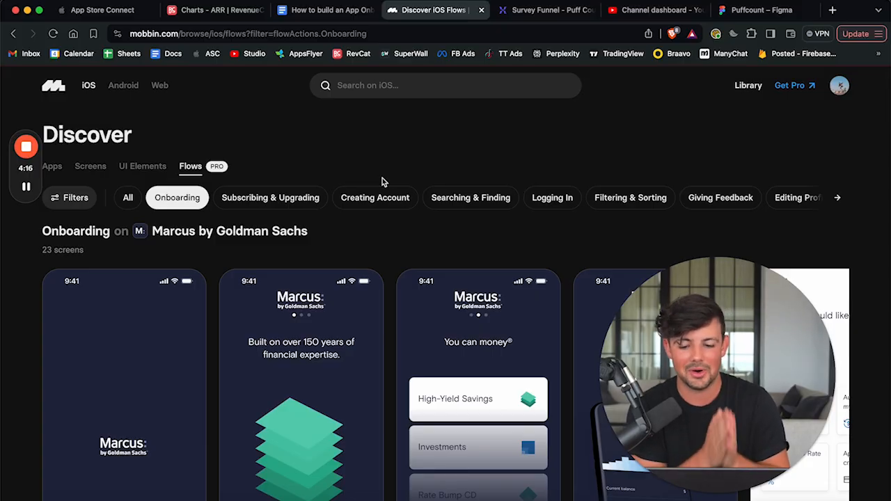
Browse Mobbin onboarding flows, filter to Subscribing & Upgrading, then return to the outline doc.
scroll(down, 3)
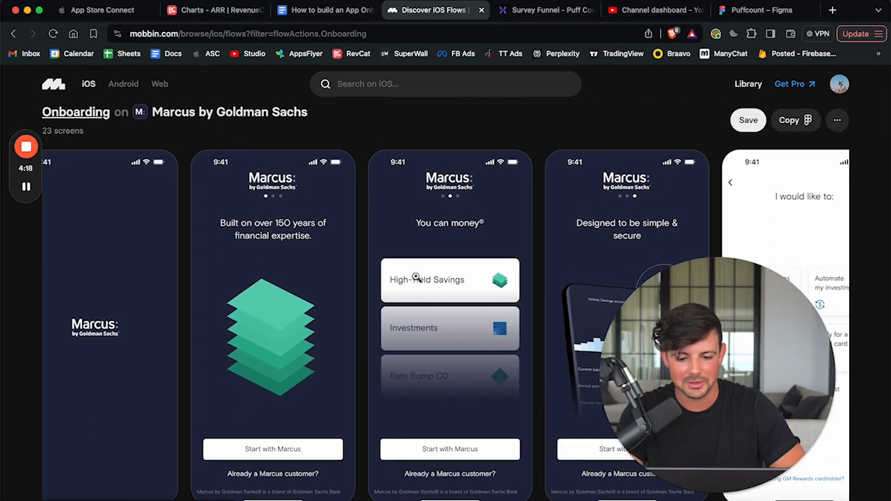
scroll(right, 3)
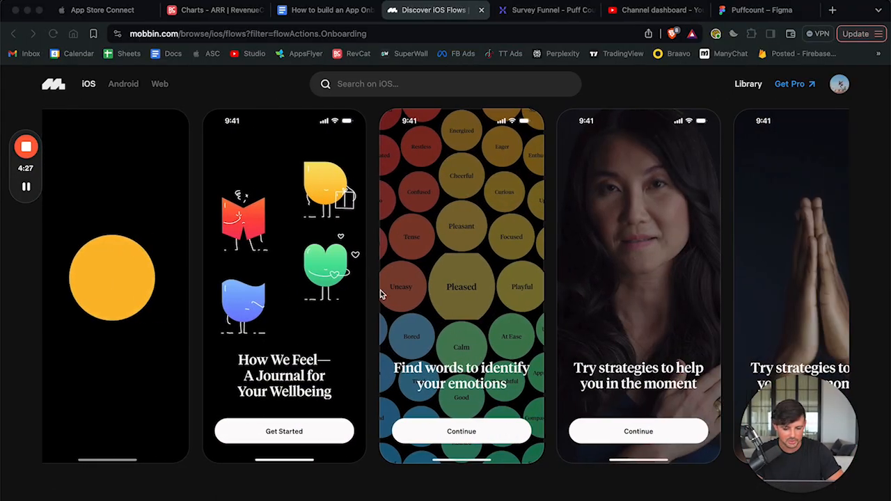
scroll(right, 3)
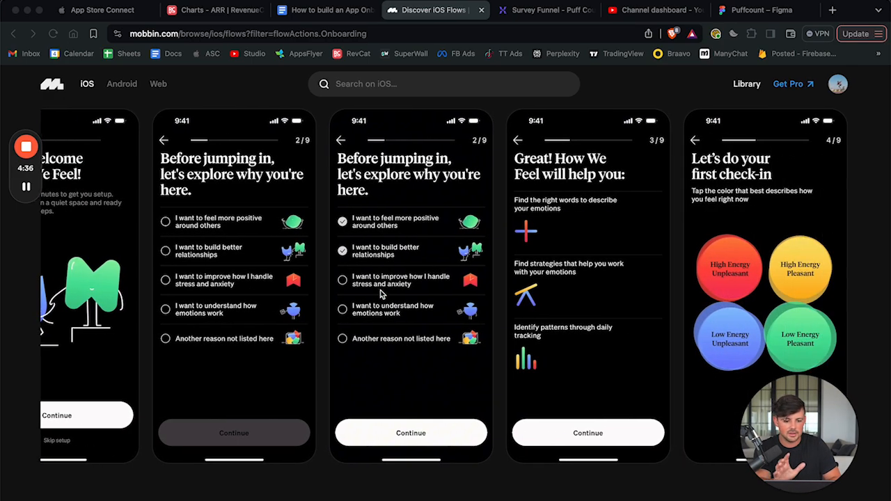
scroll(right, 3)
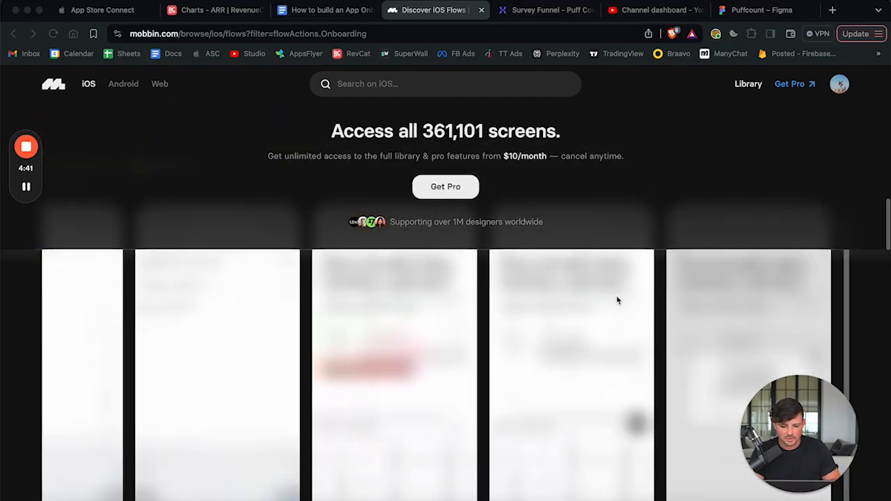
scroll(down, 3)
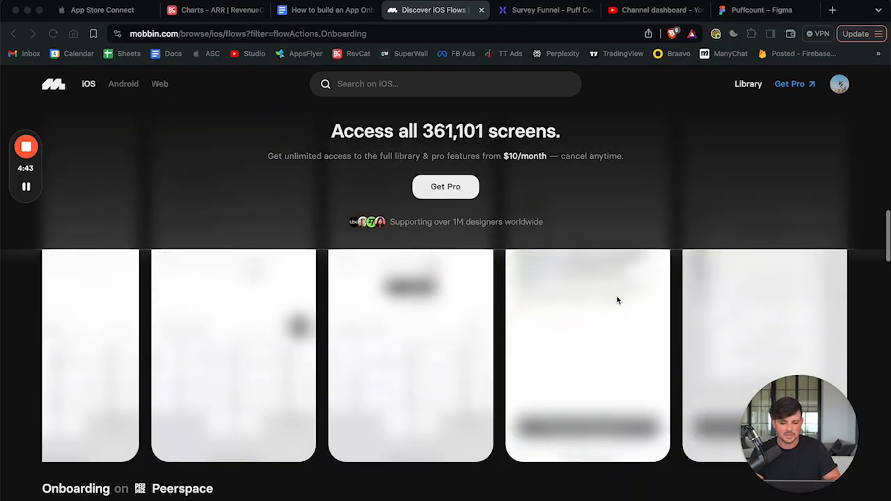
scroll(up, 3)
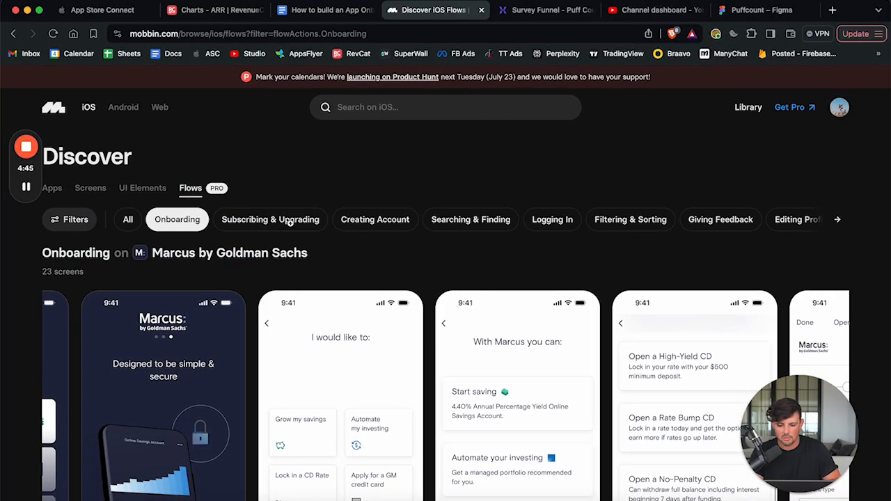
click(270, 220)
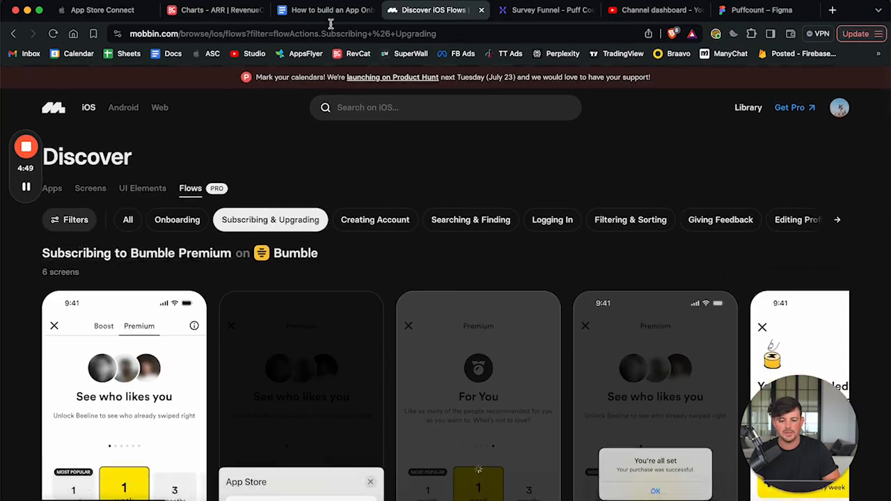
click(323, 9)
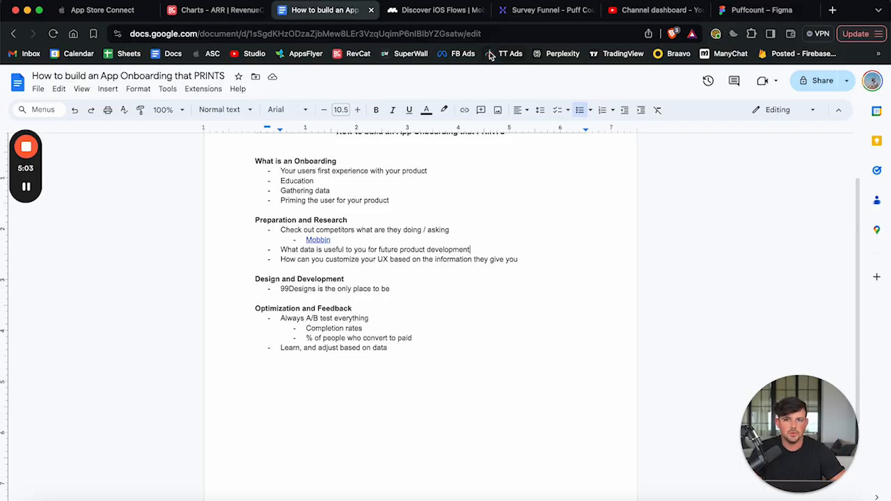
Review the Puffcount survey frames in Figma, then switch back to the outline doc.
click(755, 10)
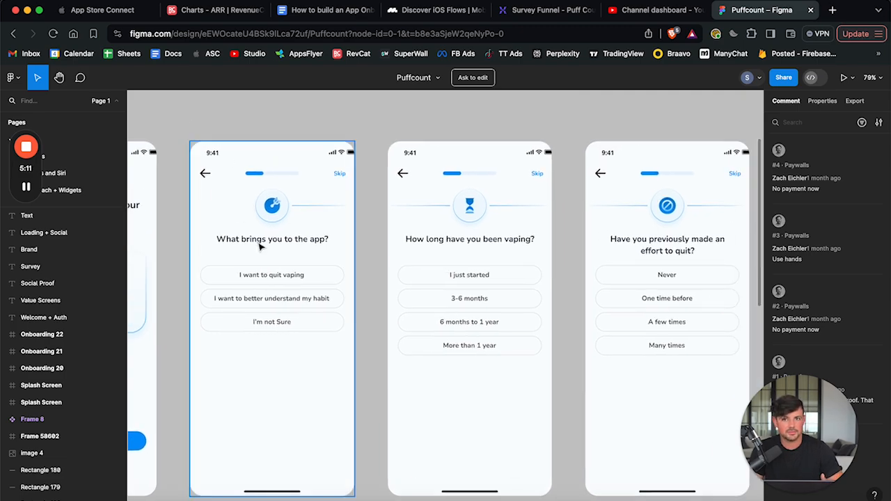
mouse_move(273, 306)
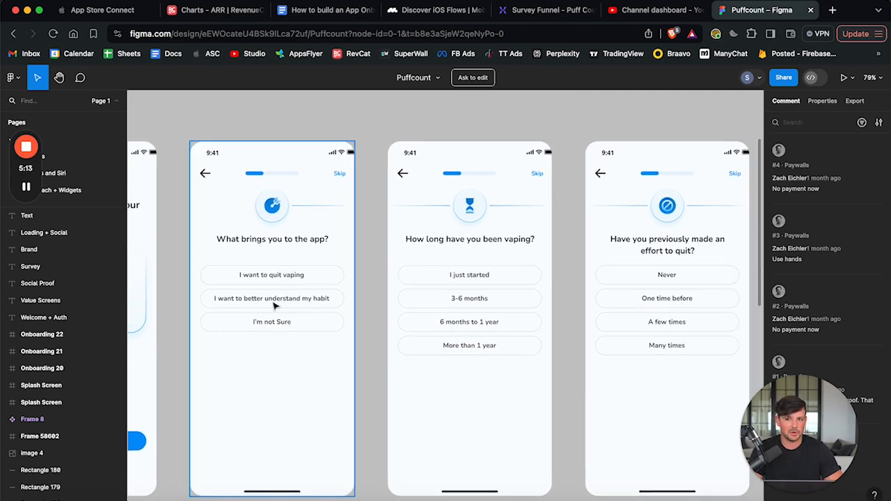
mouse_move(276, 318)
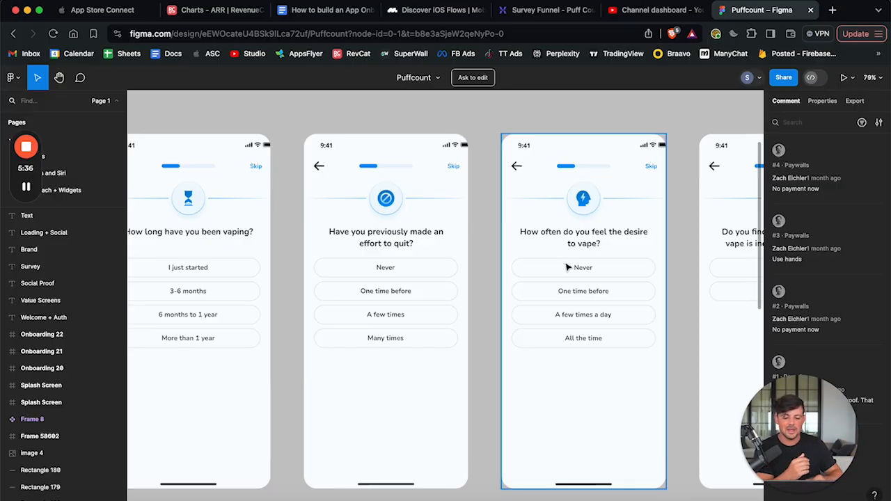
mouse_move(603, 288)
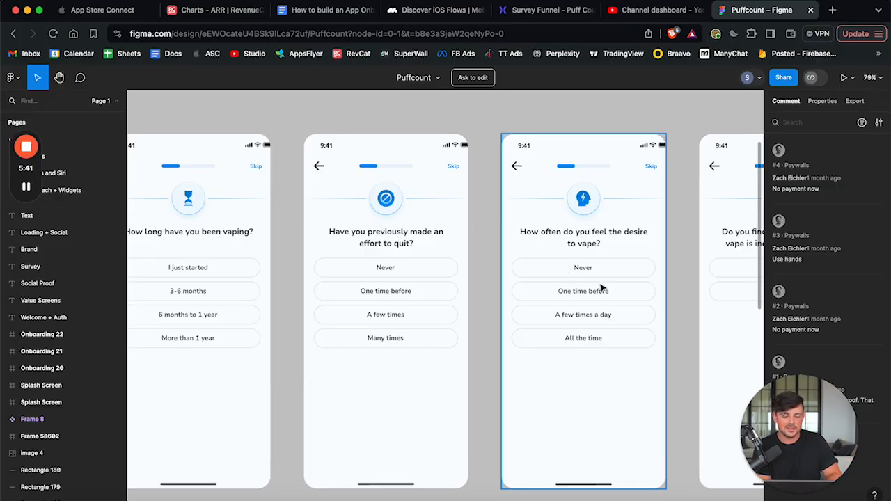
mouse_move(576, 301)
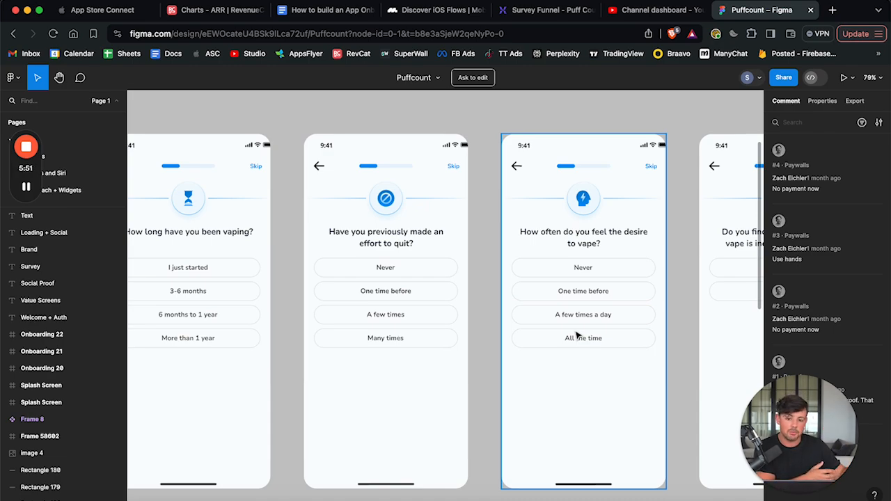
click(323, 9)
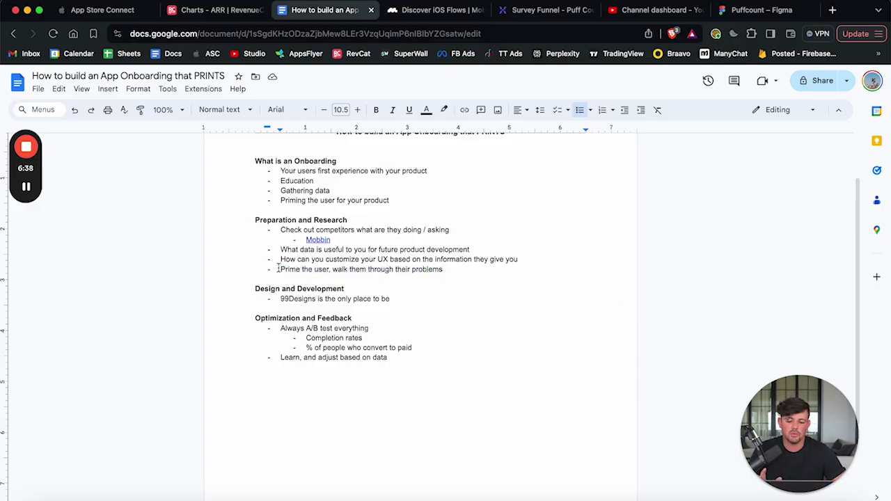
Highlight the 'walk them through their problems' phrase, then return to the Figma survey screens.
double_click(304, 270)
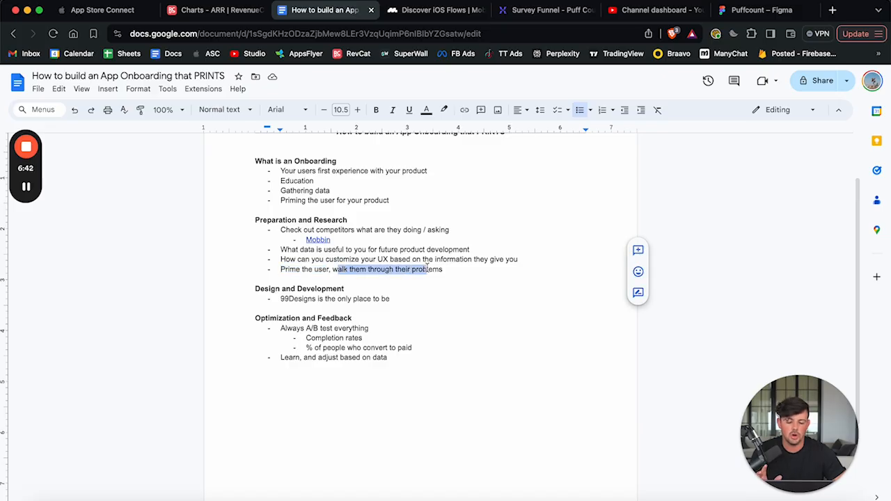
click(758, 9)
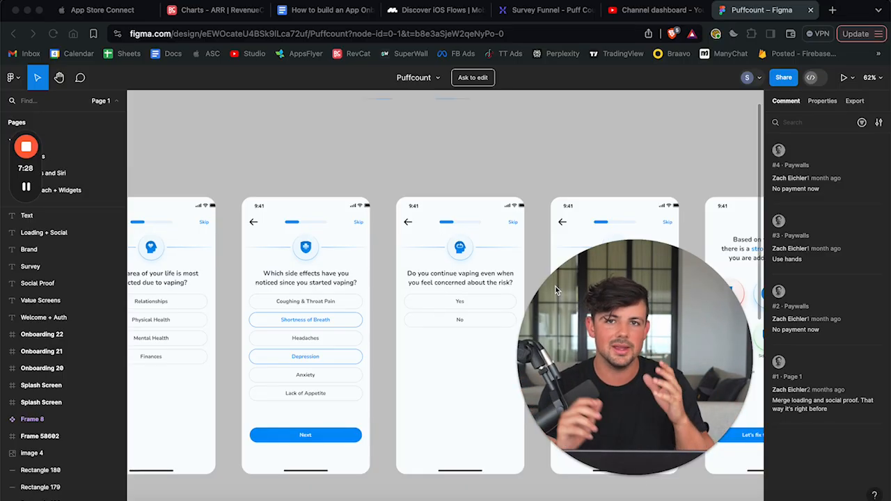
Switch back to the Google Docs onboarding outline.
click(286, 10)
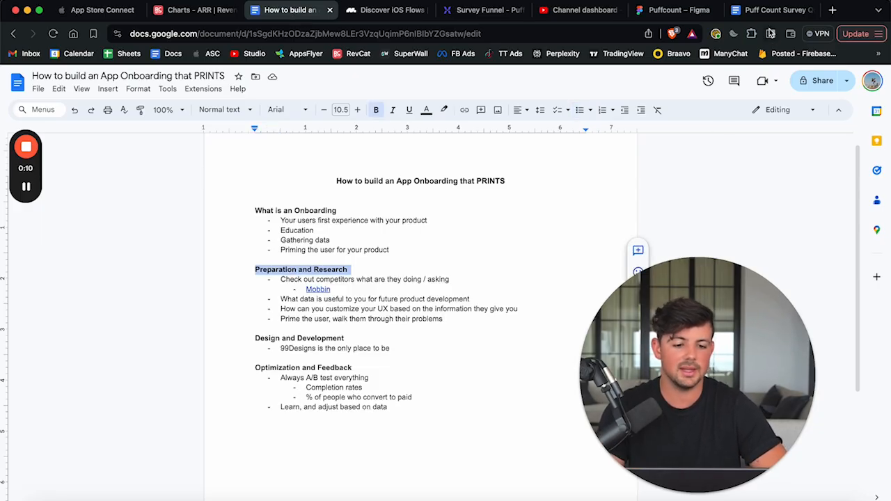
Switch to the Puff Count Survey Questions document.
click(766, 9)
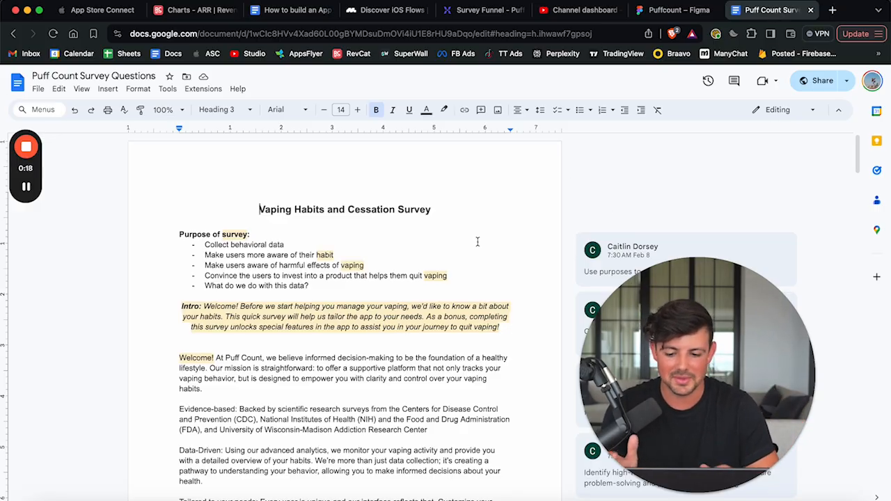
Read through the survey questions document from top to bottom.
scroll(down, 3)
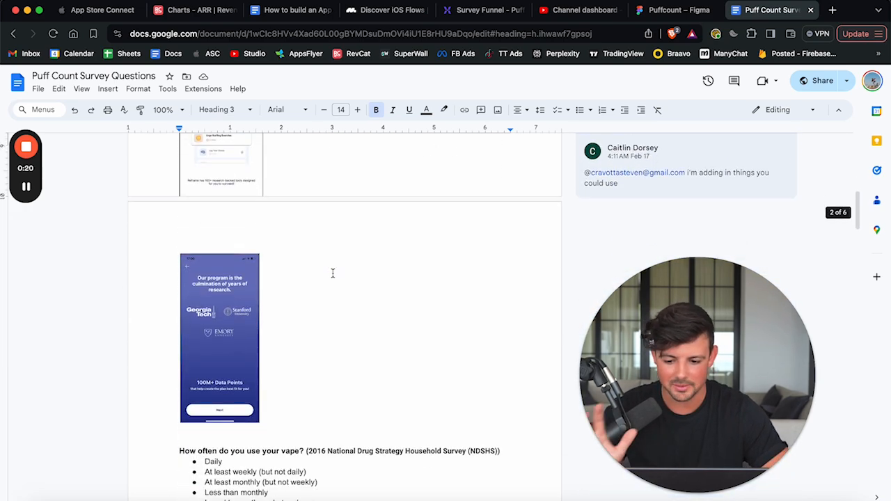
scroll(down, 3)
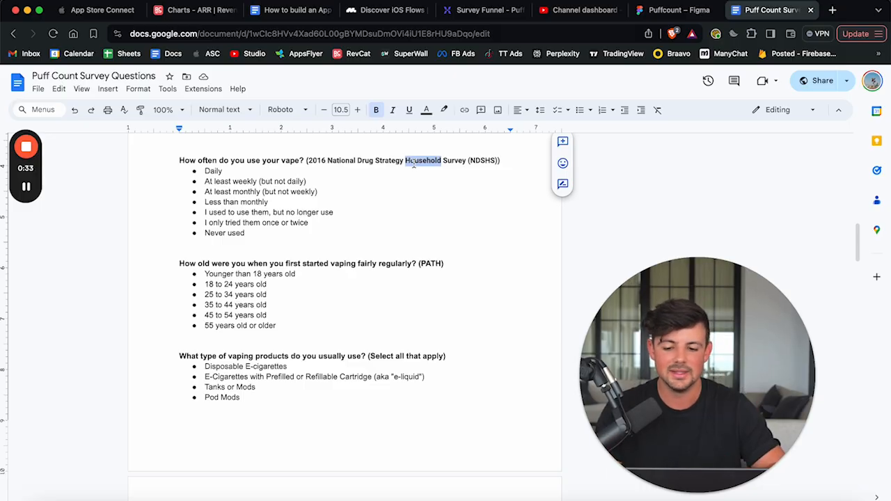
scroll(down, 3)
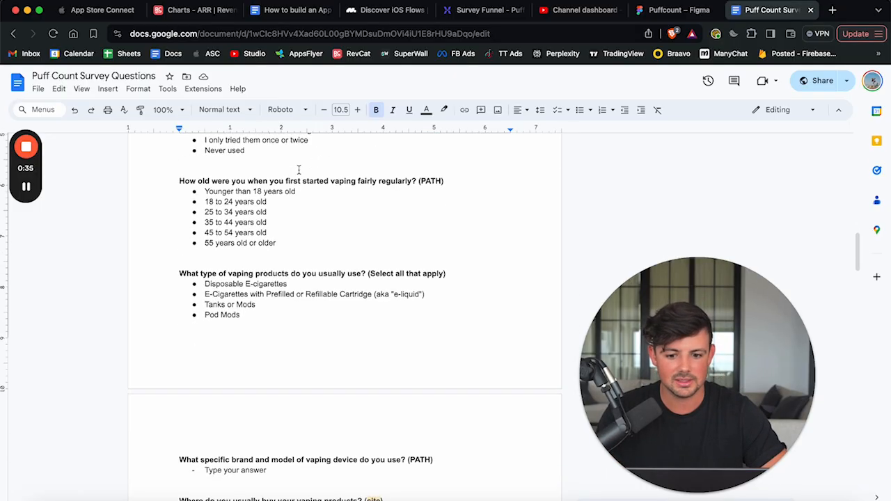
scroll(down, 3)
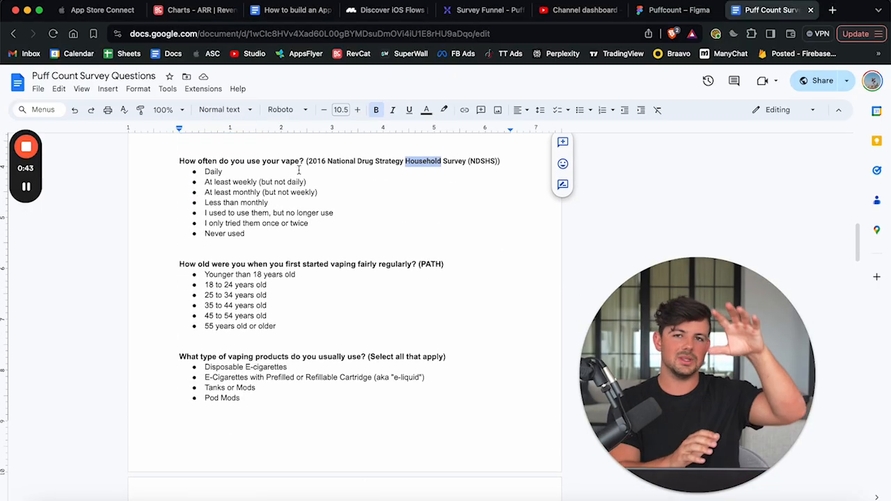
scroll(down, 3)
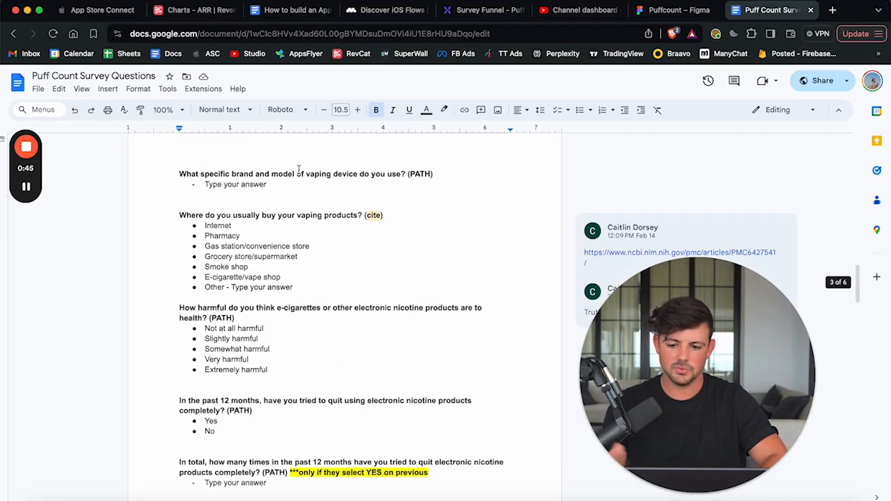
scroll(up, 3)
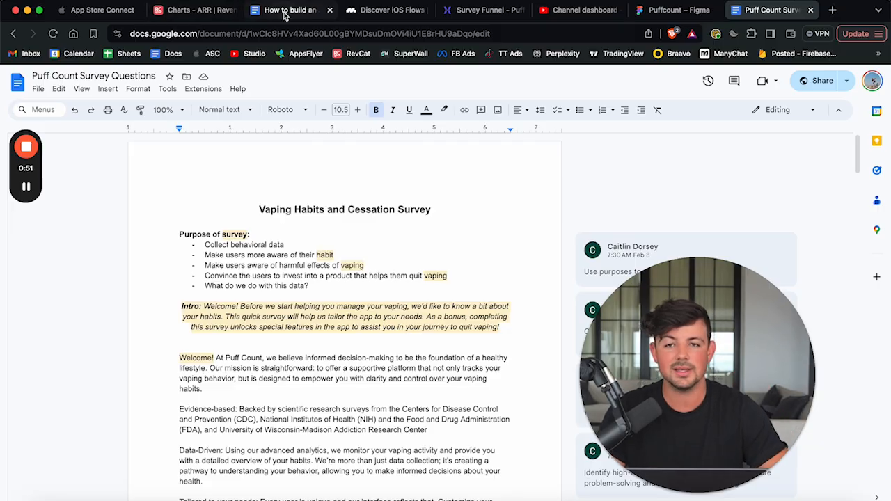
Return to the onboarding outline, then bring up the 99designs contest page.
click(290, 10)
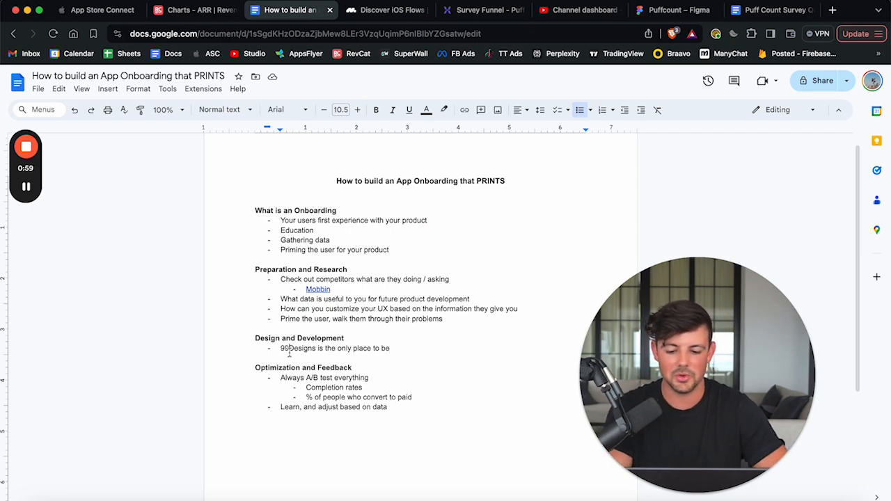
click(833, 10)
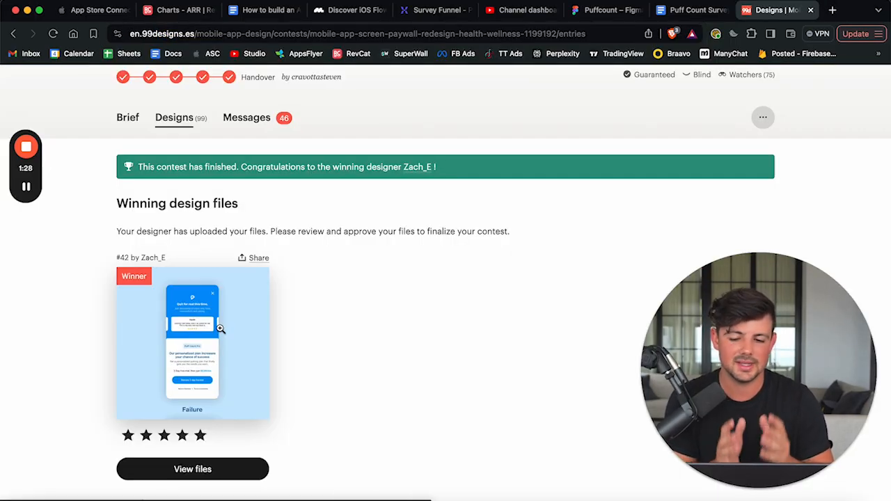
Review the 99designs paywall redesign contest's winning design files and entries list.
scroll(up, 3)
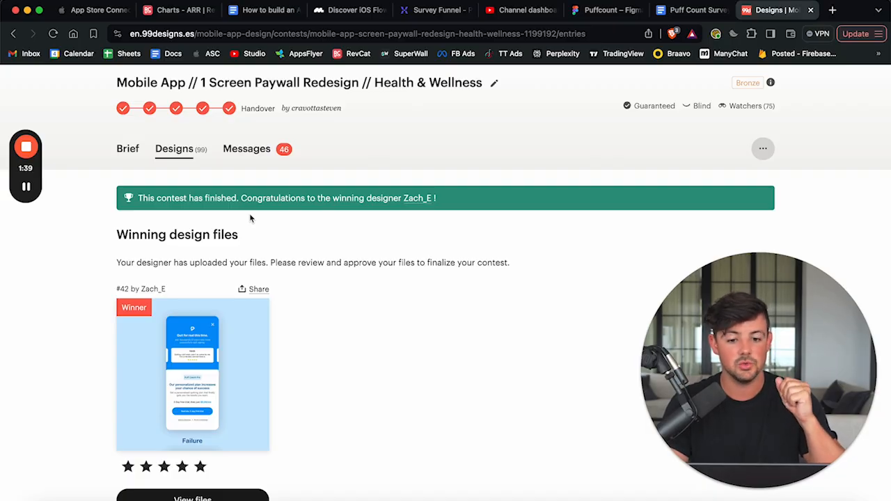
click(690, 10)
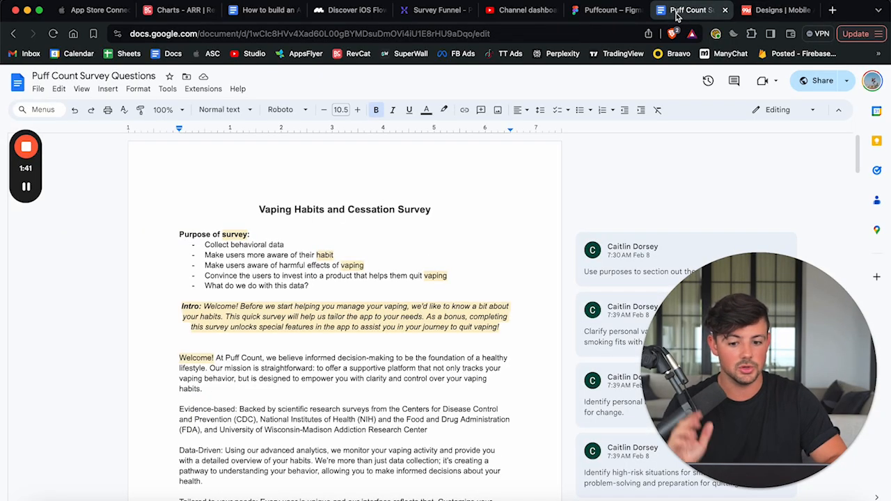
click(774, 9)
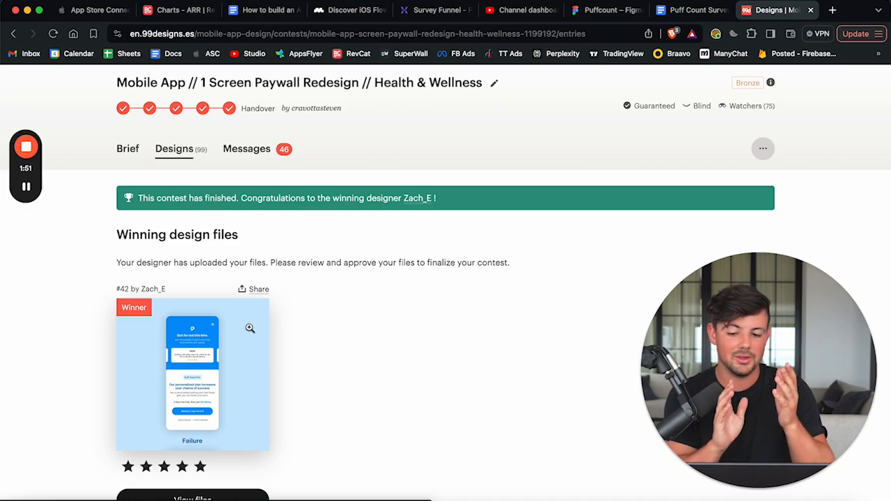
scroll(up, 3)
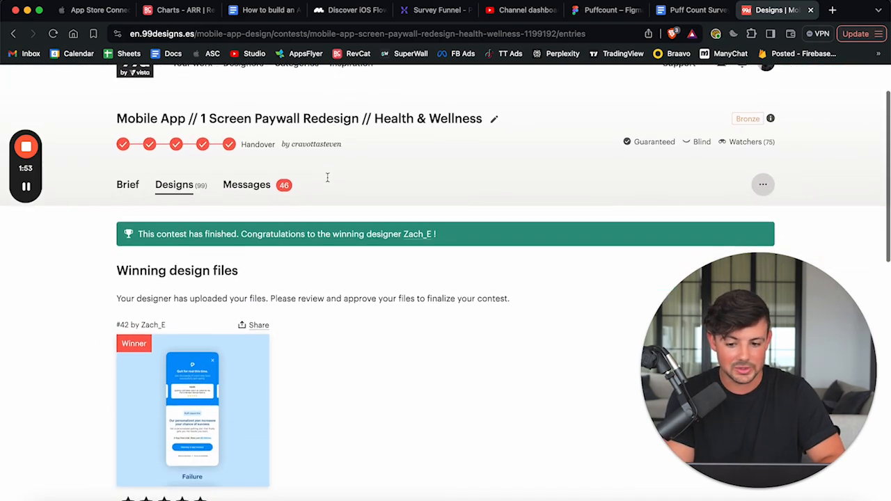
scroll(down, 3)
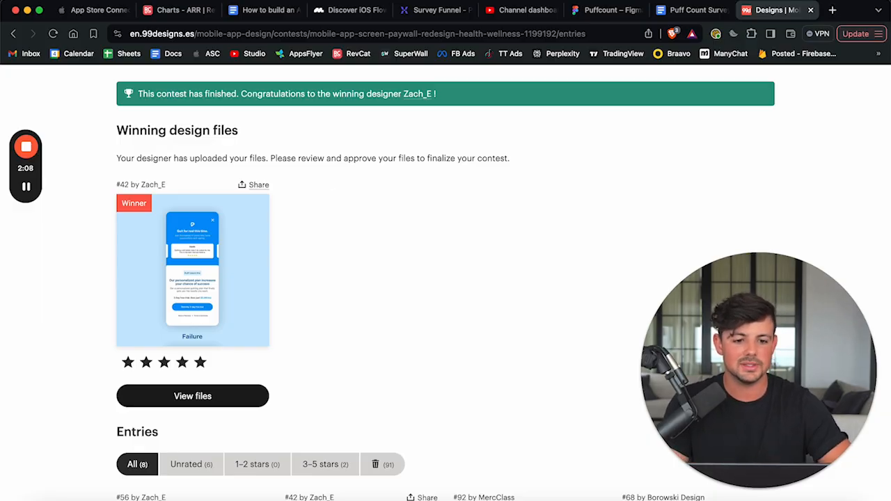
Return to the onboarding outline, then bring up the Mixpanel Survey Funnel report.
click(263, 10)
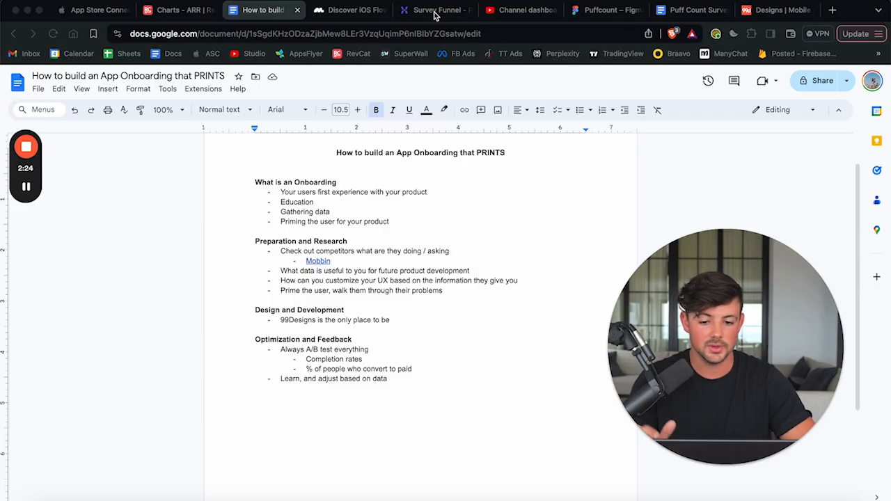
click(434, 10)
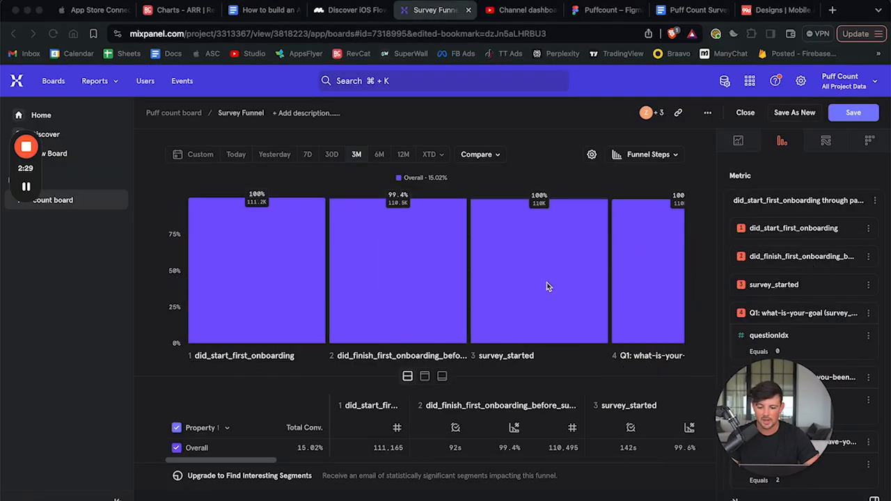
mouse_move(380, 292)
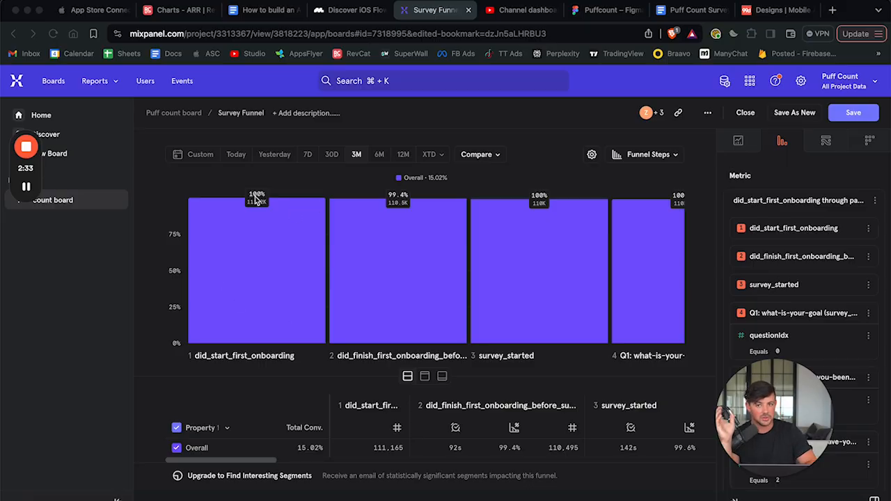
Walk the Survey Funnel steps from onboarding start to paywall_purchased, then return to the outline.
scroll(right, 3)
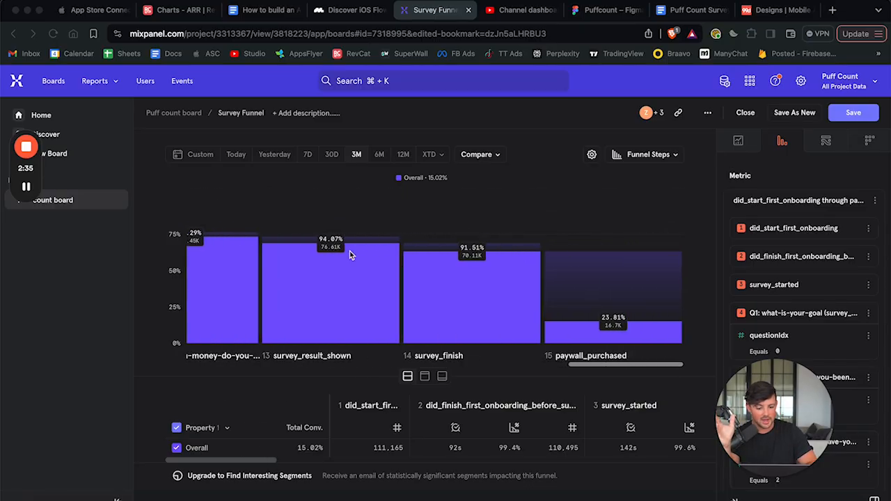
scroll(left, 3)
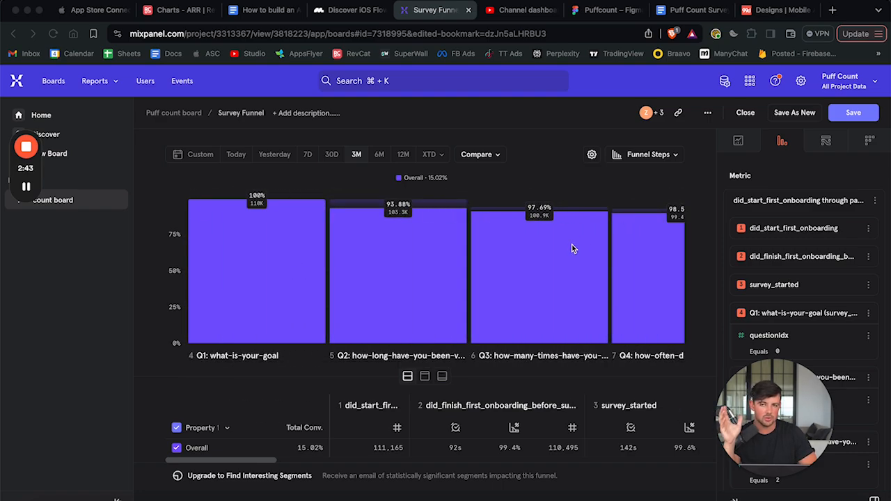
scroll(right, 3)
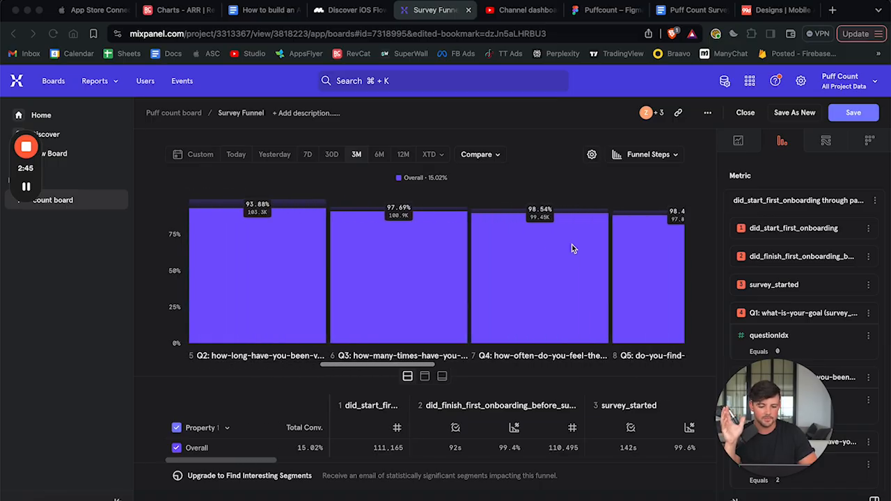
scroll(left, 3)
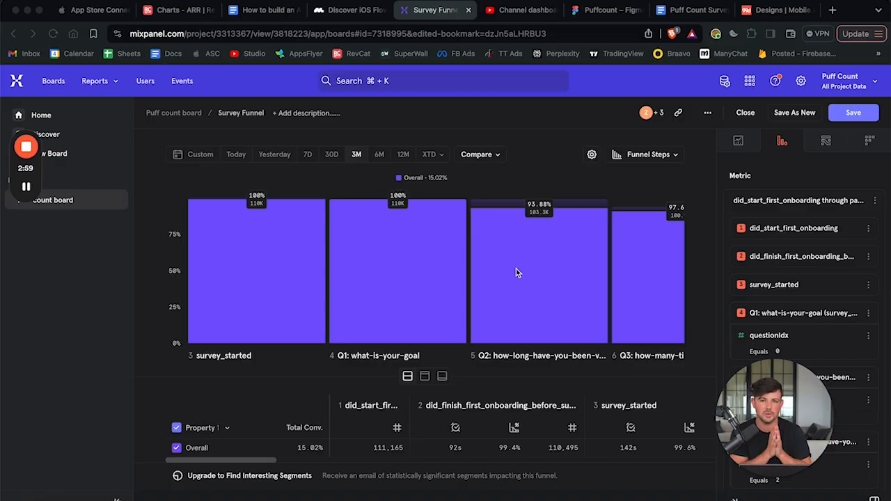
click(263, 10)
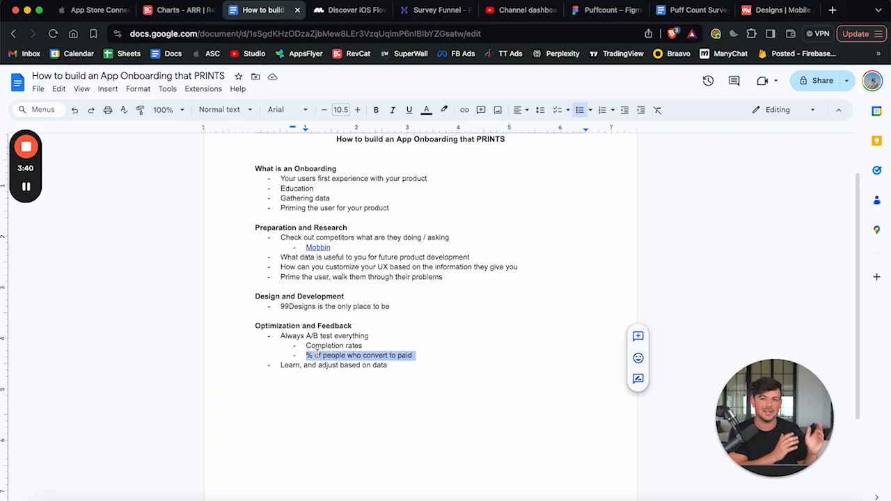
Clear the highlight on '% of people who convert to paid' and return to the Survey Funnel report.
click(426, 359)
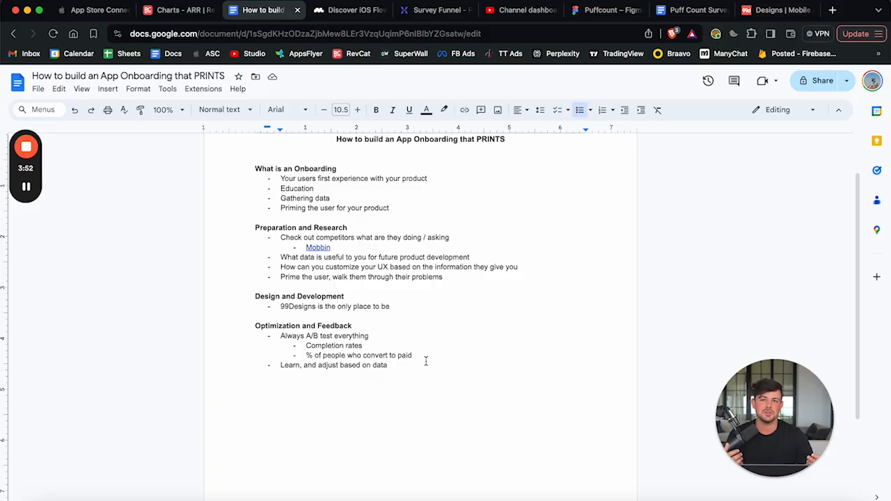
click(434, 10)
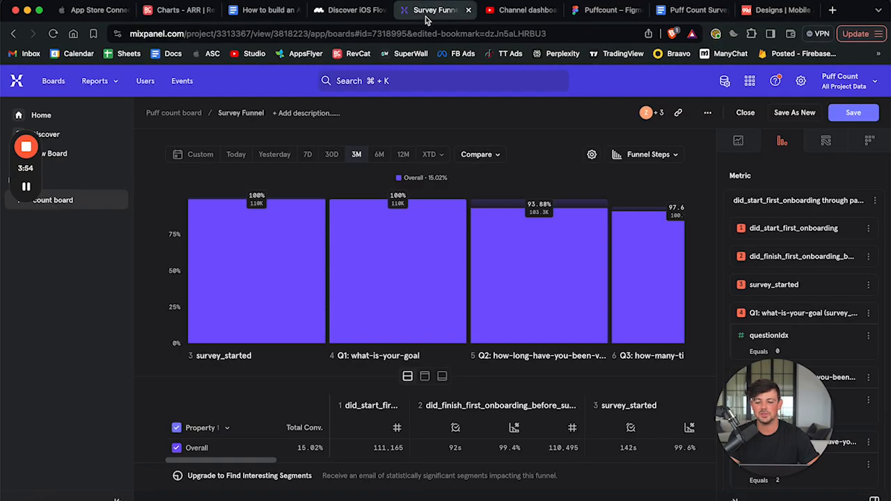